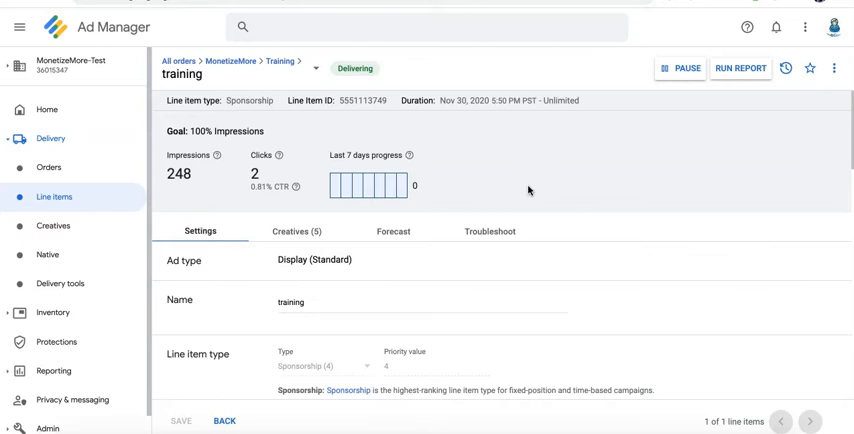
mouse_move(542, 221)
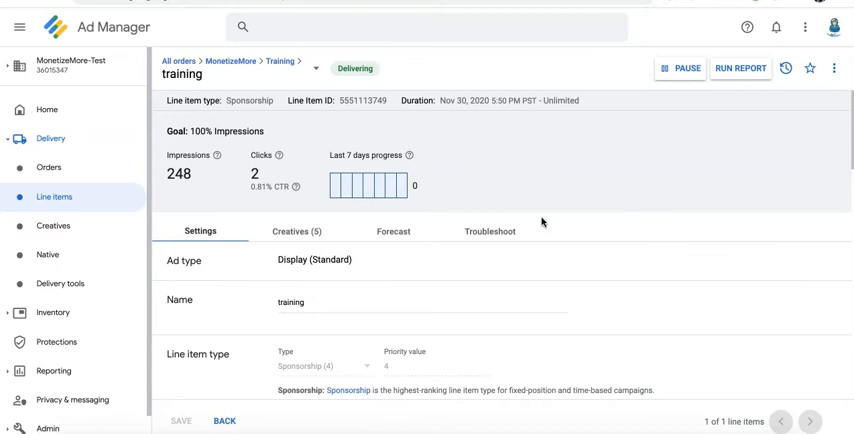
mouse_move(541, 222)
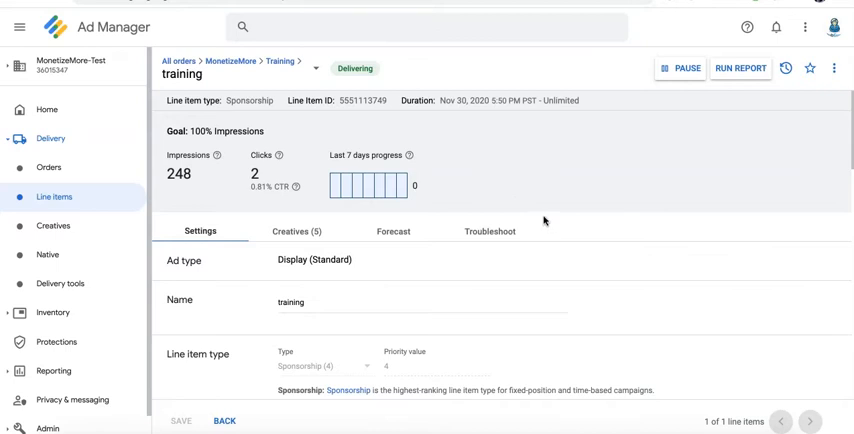
mouse_move(238, 197)
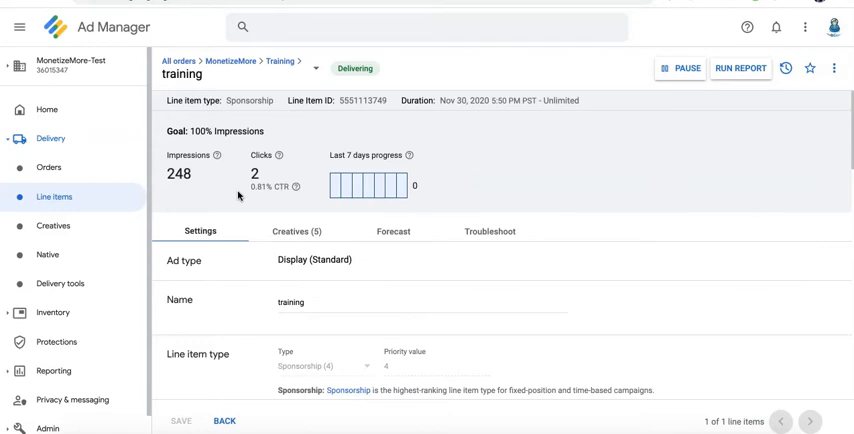
mouse_move(366, 263)
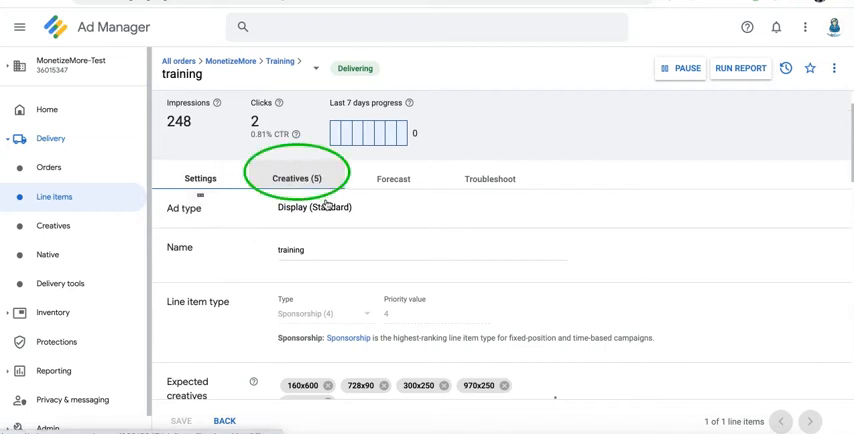
Select the first three creatives in the Creatives (5) list and start bulk editing them
left_click(309, 177)
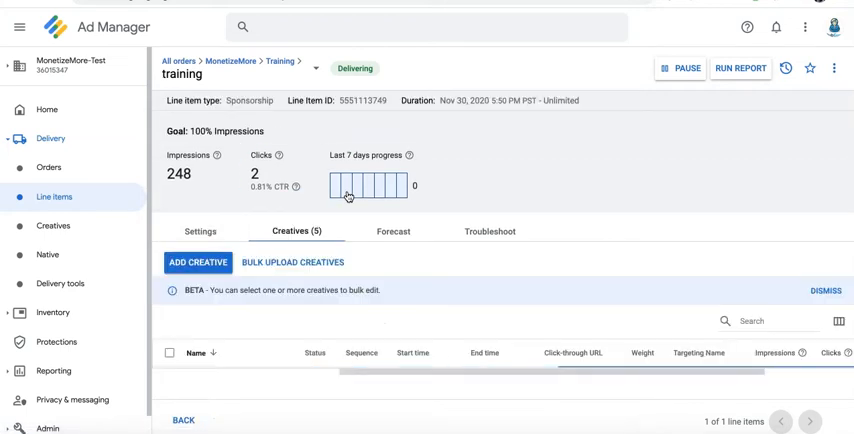
scroll("down", 3)
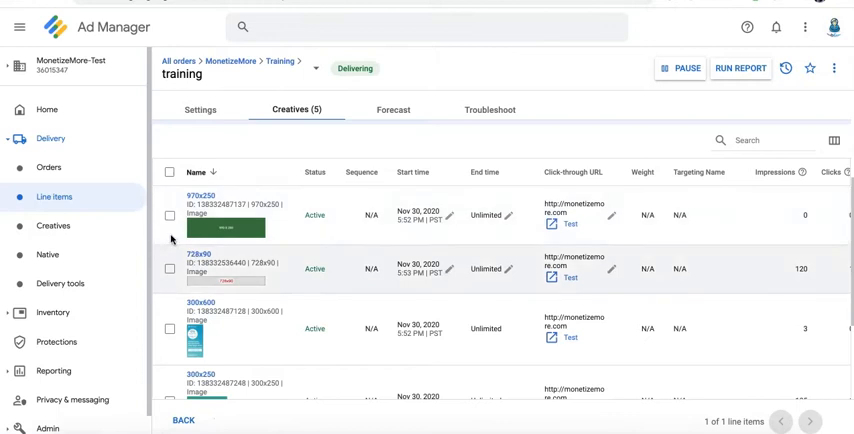
left_click(169, 328)
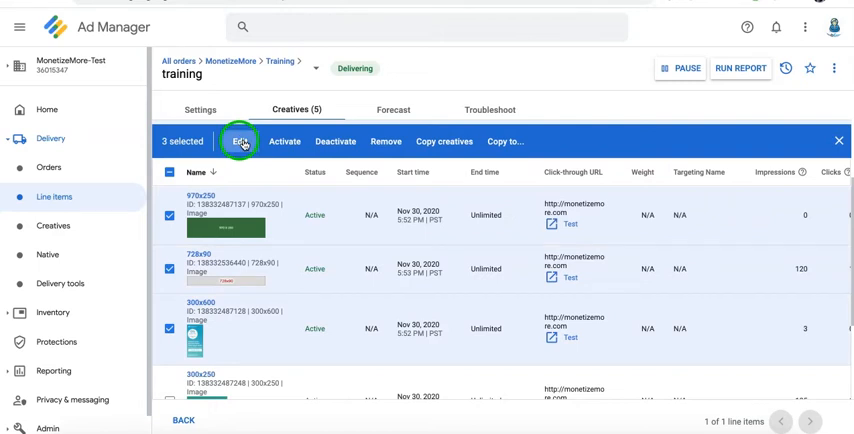
left_click(240, 141)
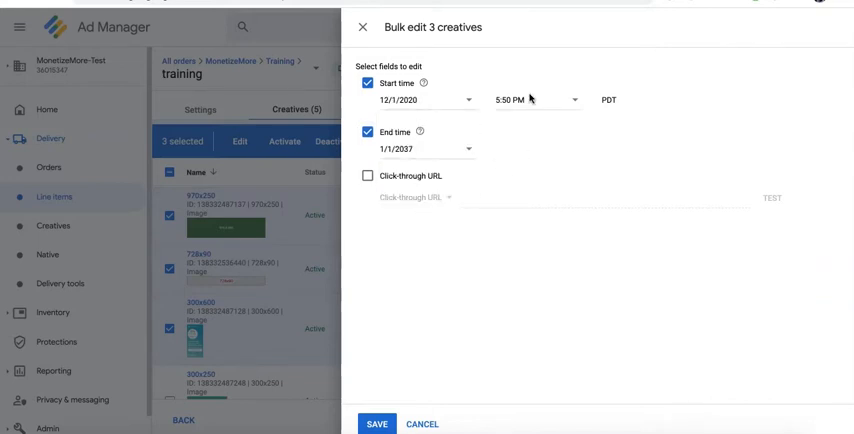
Set start time 12:00 AM and end 12/15/2020 1:59 AM, toggling Click-through URL on then off
left_click(533, 99)
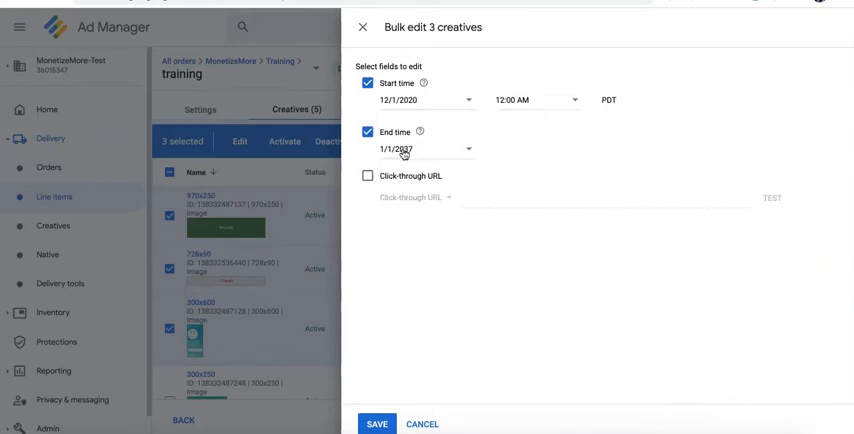
left_click(422, 149)
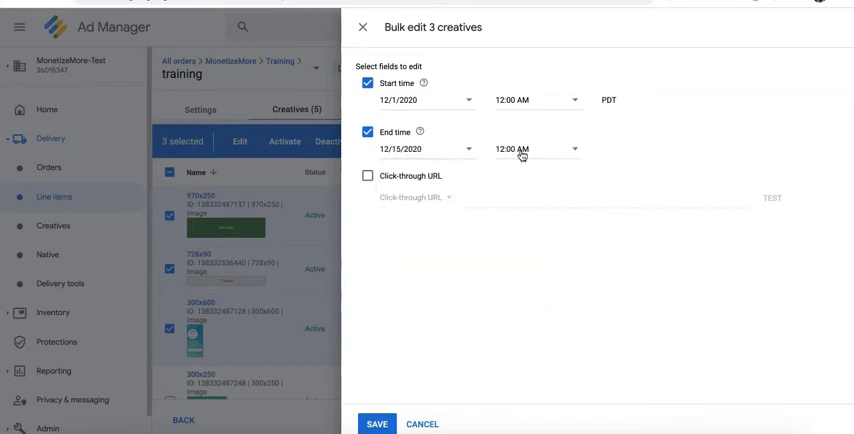
left_click(520, 149)
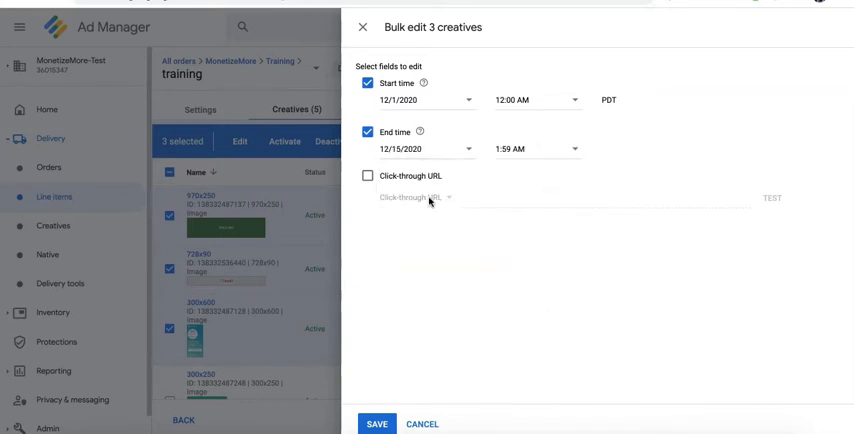
mouse_move(412, 217)
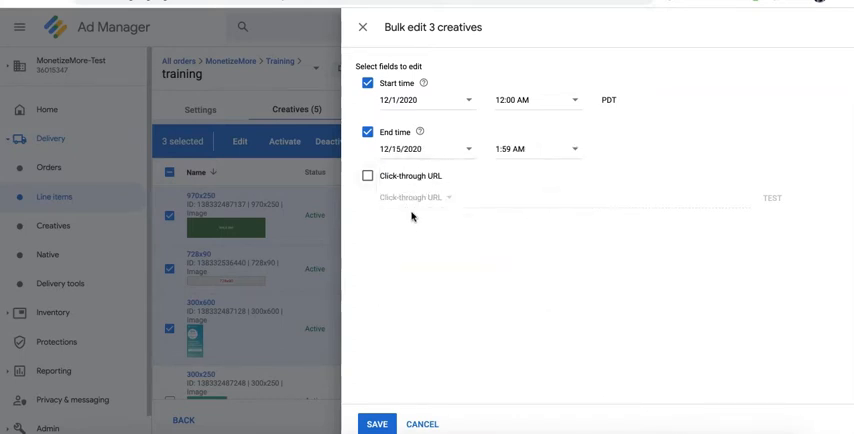
left_click(368, 176)
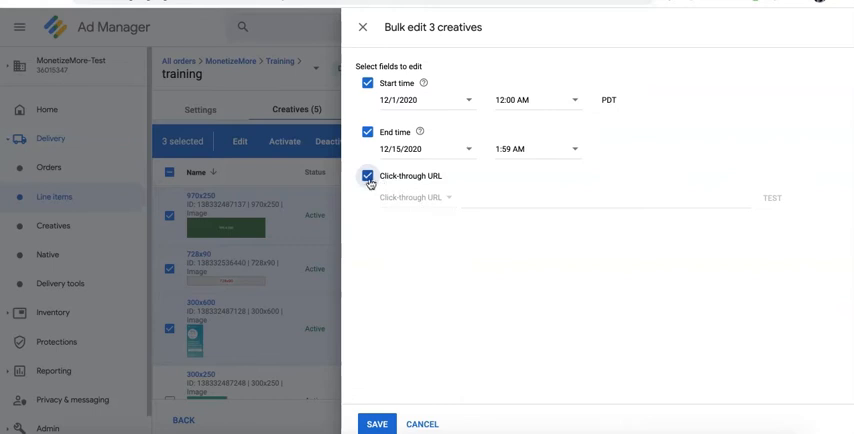
left_click(369, 176)
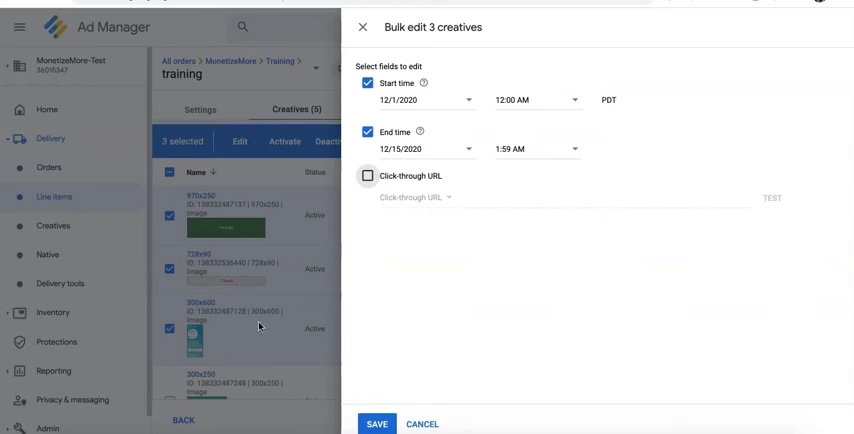
mouse_move(452, 146)
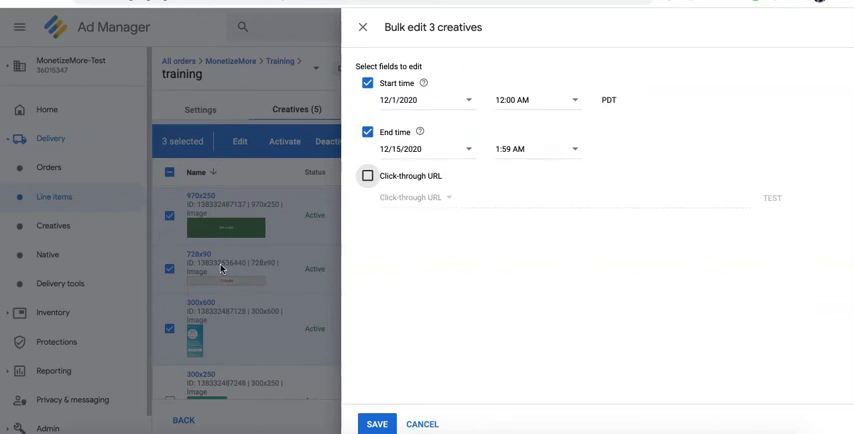
Close the bulk edit panel and discard the unsaved changes via Continue
left_click(362, 27)
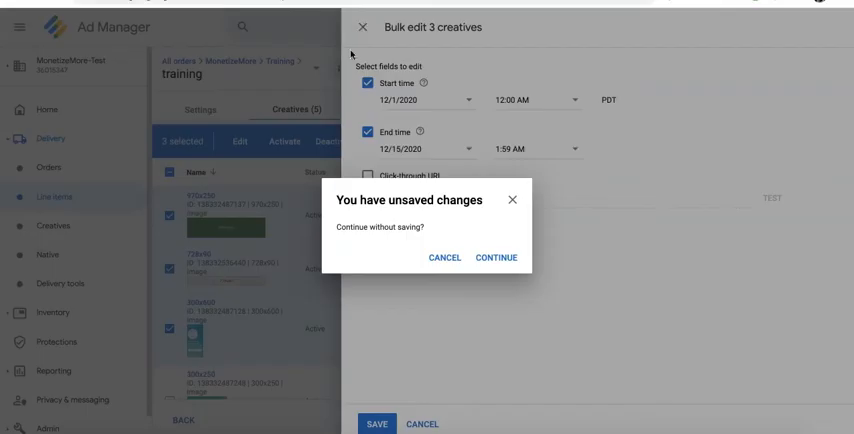
left_click(496, 257)
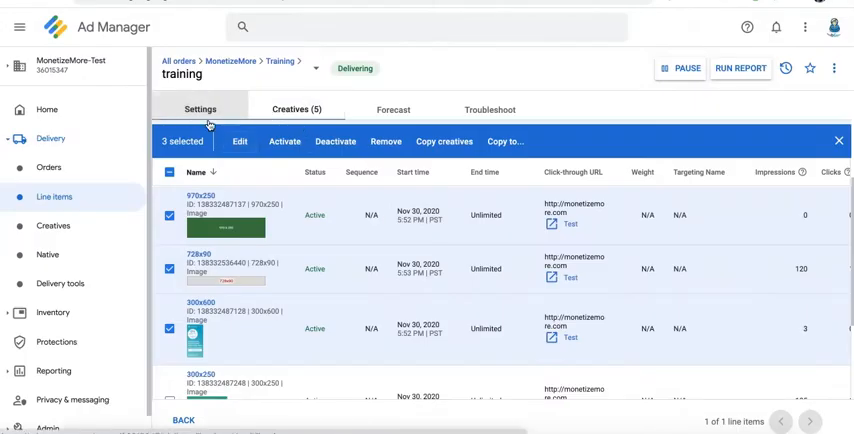
Review the line item's delivery settings, then return to its creatives list
left_click(200, 109)
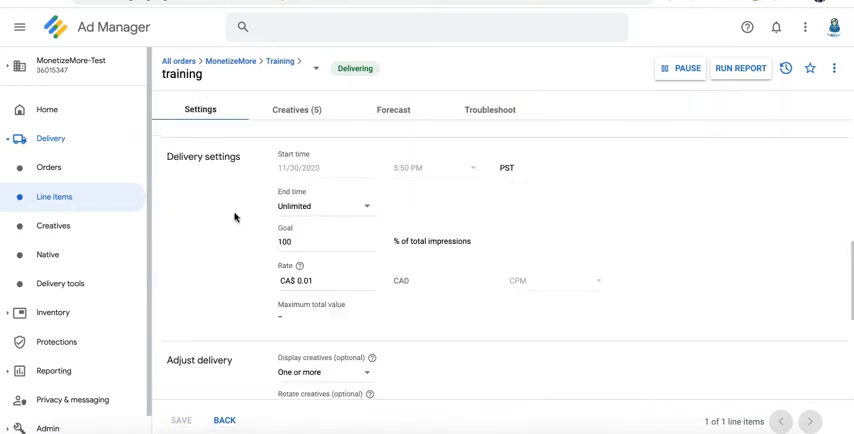
mouse_move(240, 203)
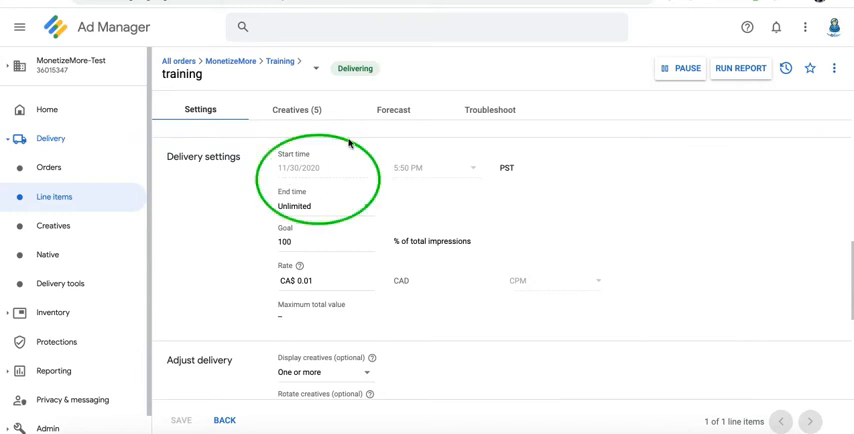
mouse_move(433, 254)
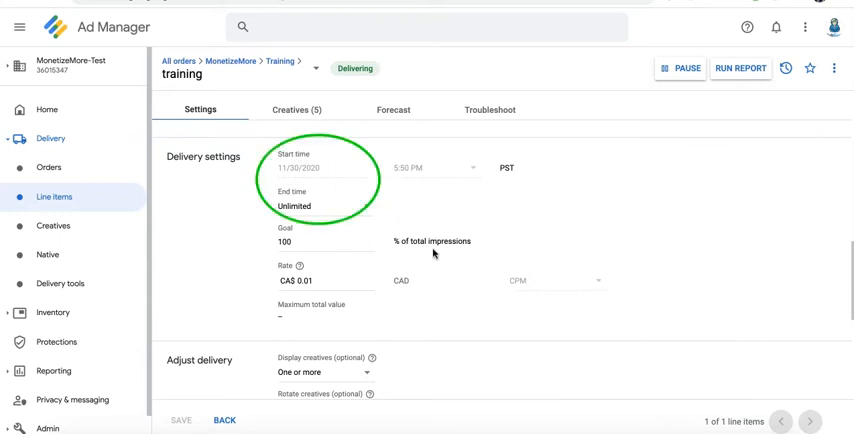
left_click(296, 109)
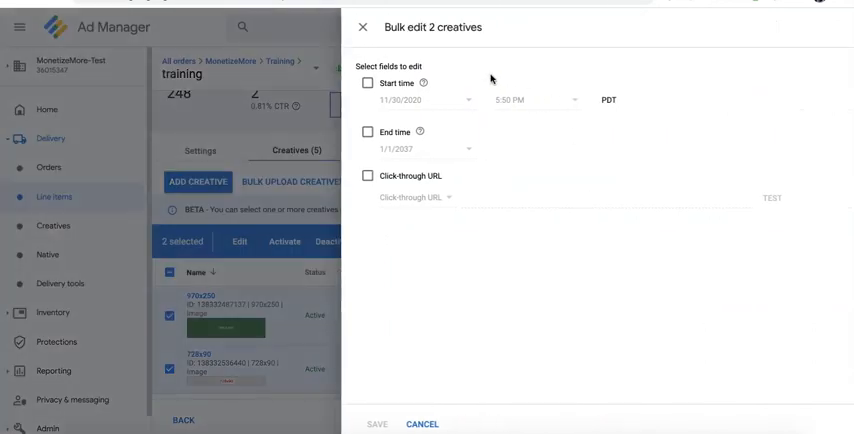
Enable Start time and End time in the two-creative bulk edit, then leave for monetizemore.com
left_click(367, 83)
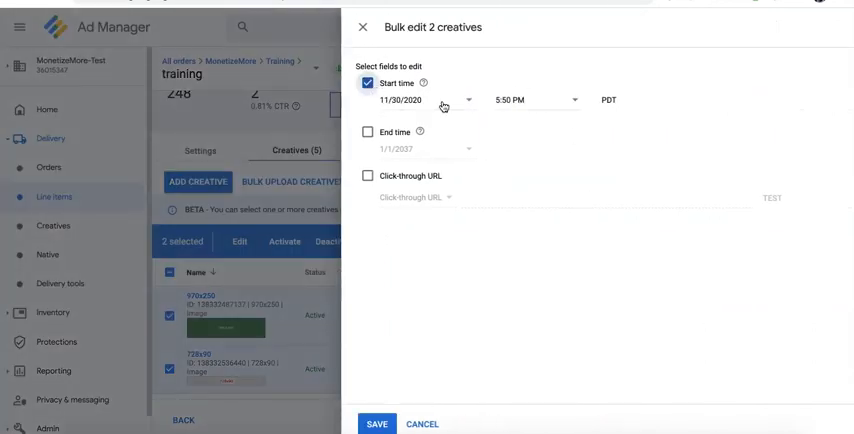
left_click(368, 131)
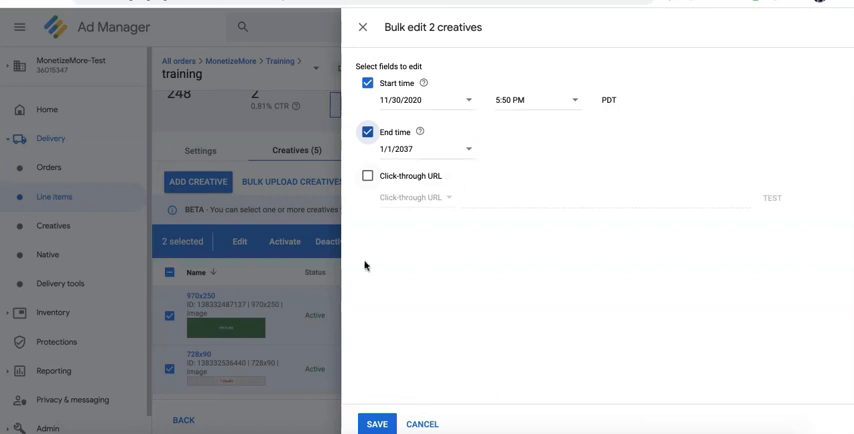
mouse_move(490, 129)
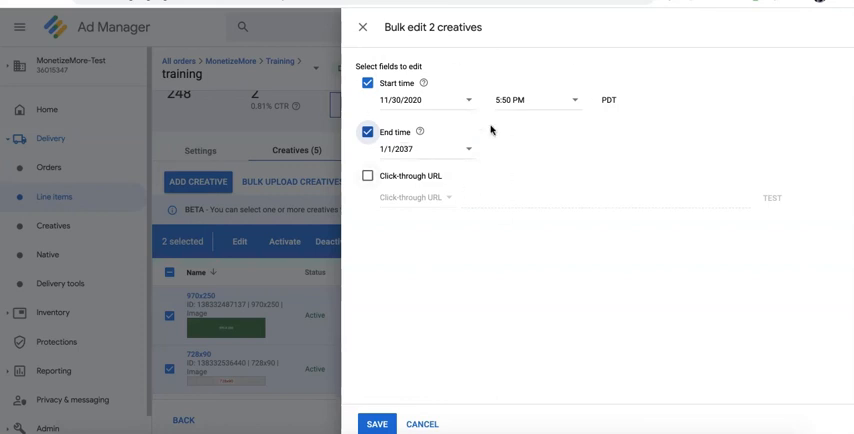
mouse_move(583, 68)
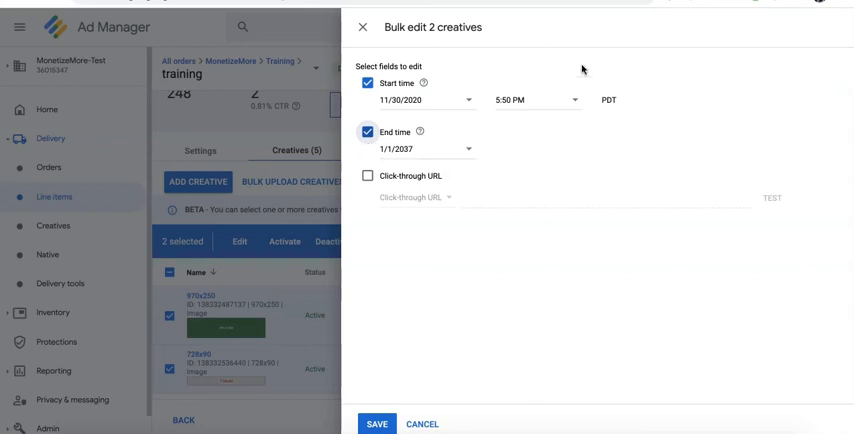
mouse_move(242, 326)
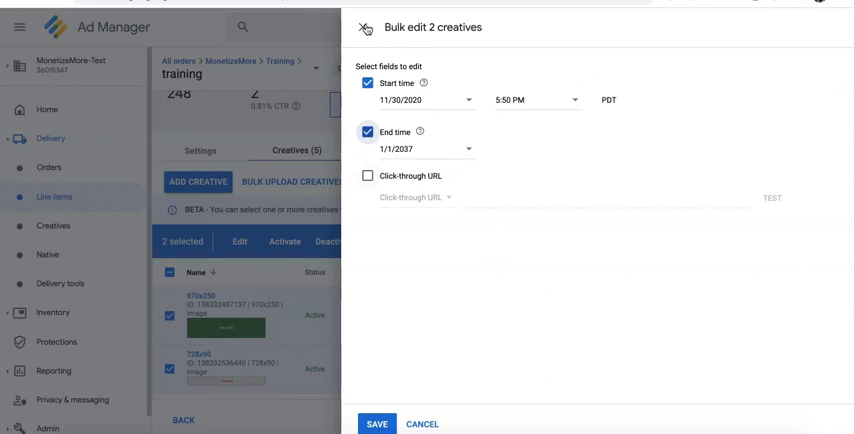
left_click(363, 27)
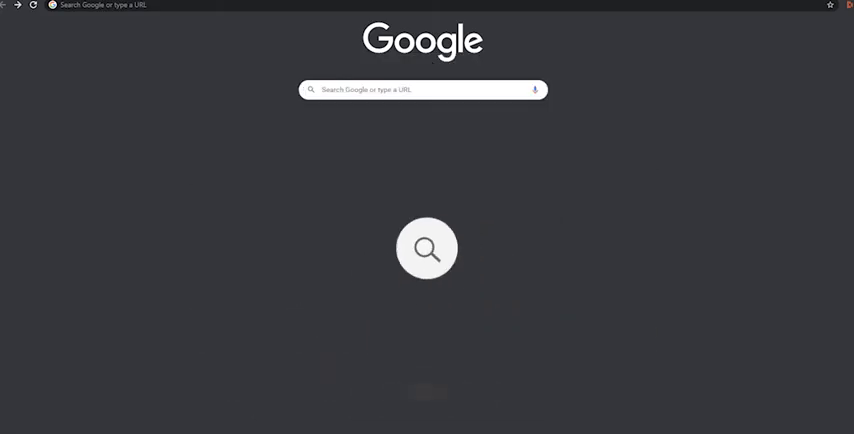
type("https://www.monetizemore.com/")
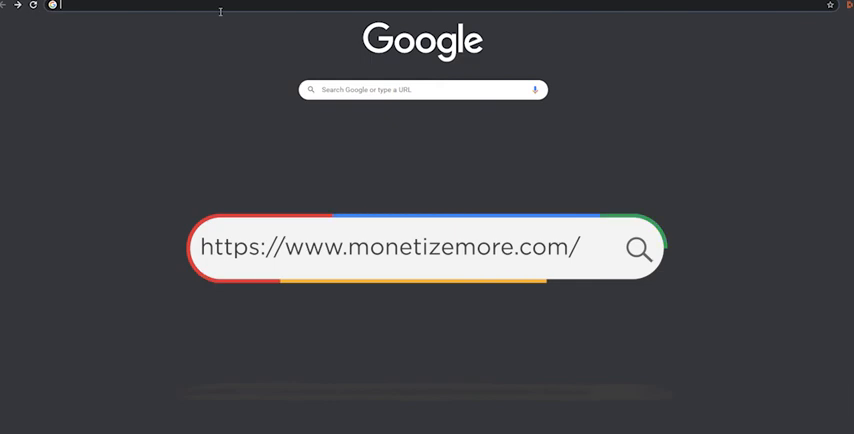